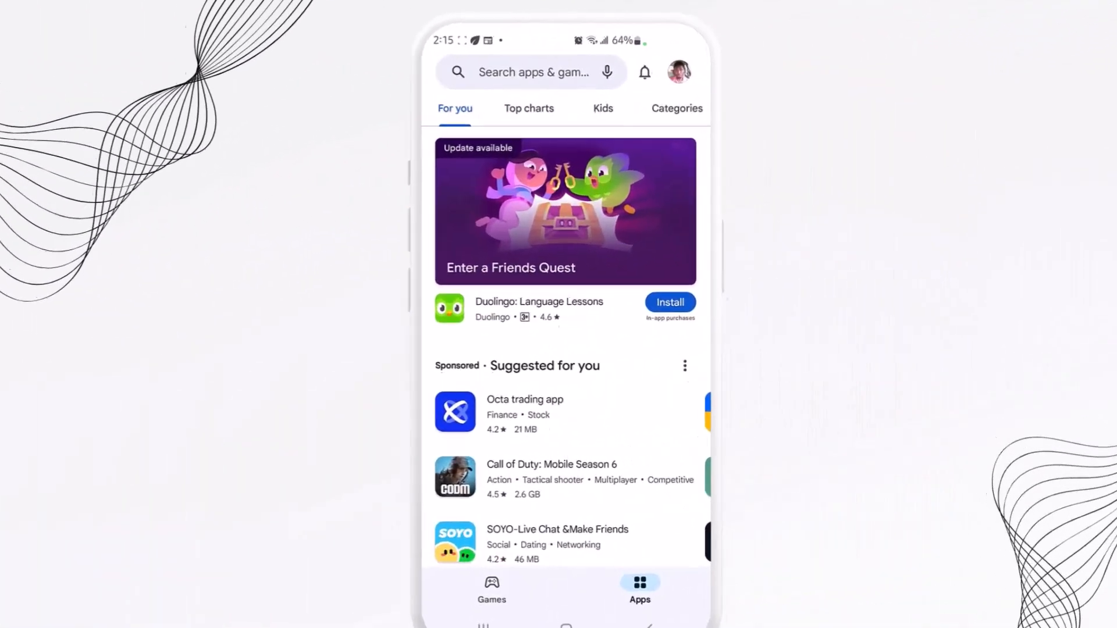
Search the store for 'website downloader' and scroll to Website Saver & Downloader by CloudEdge.
click(531, 71)
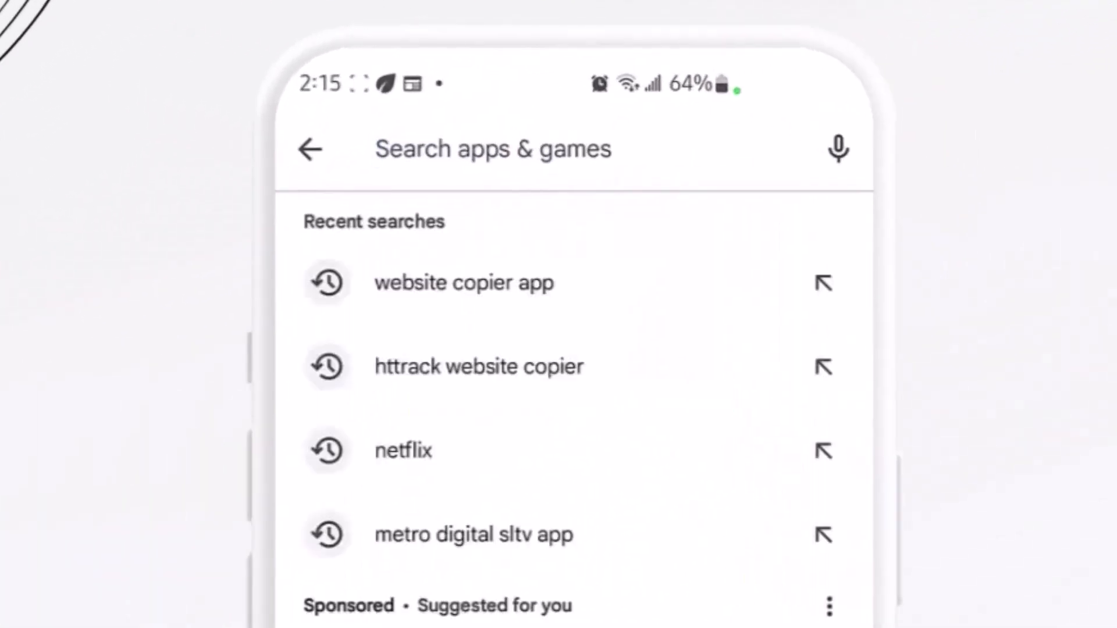
text(website downloader)
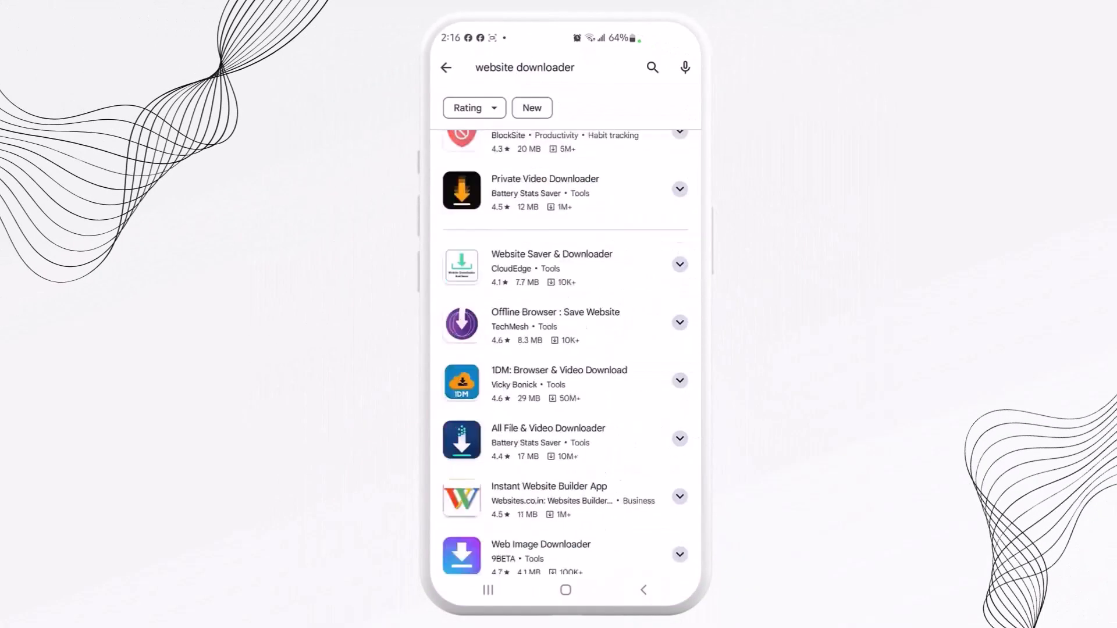
scroll(down, 3)
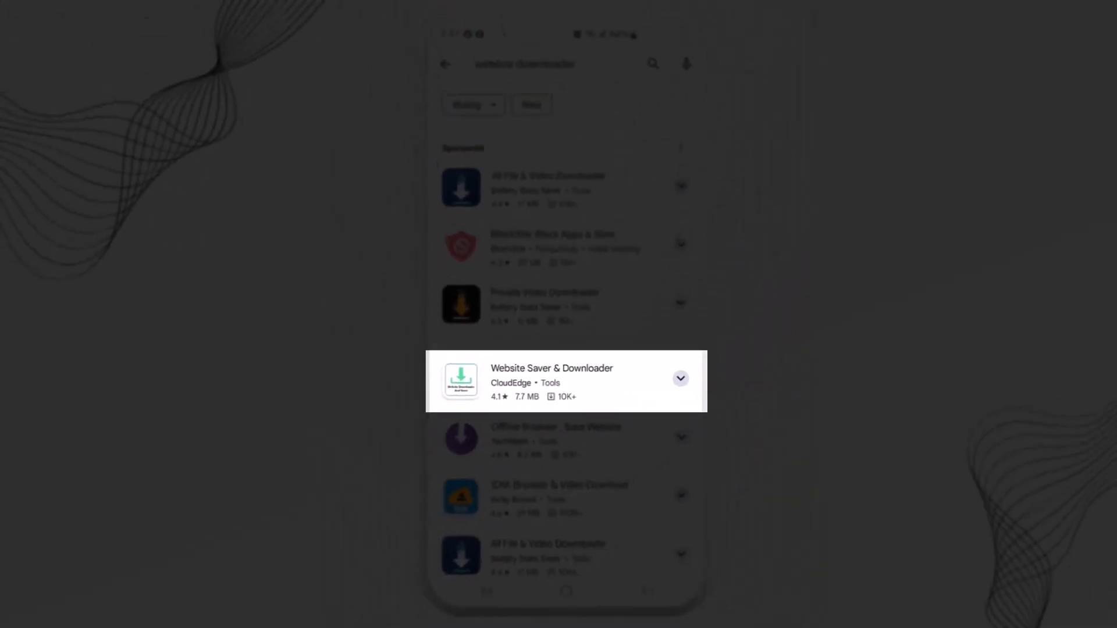
Install and launch Website Saver & Downloader, dismissing its upgrade plan offer.
click(551, 380)
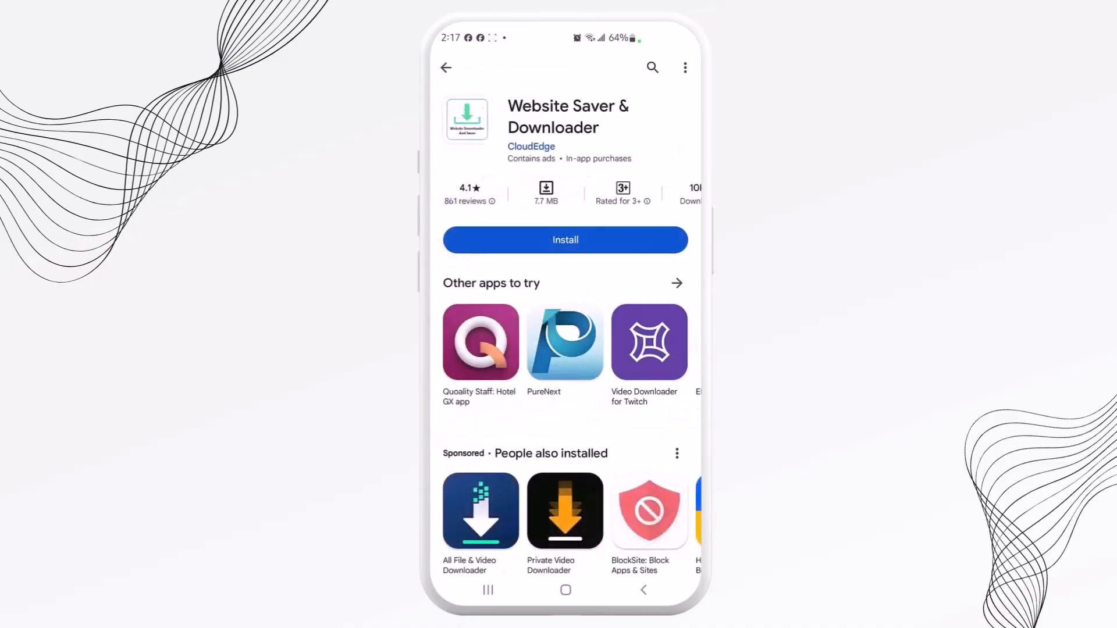
click(565, 239)
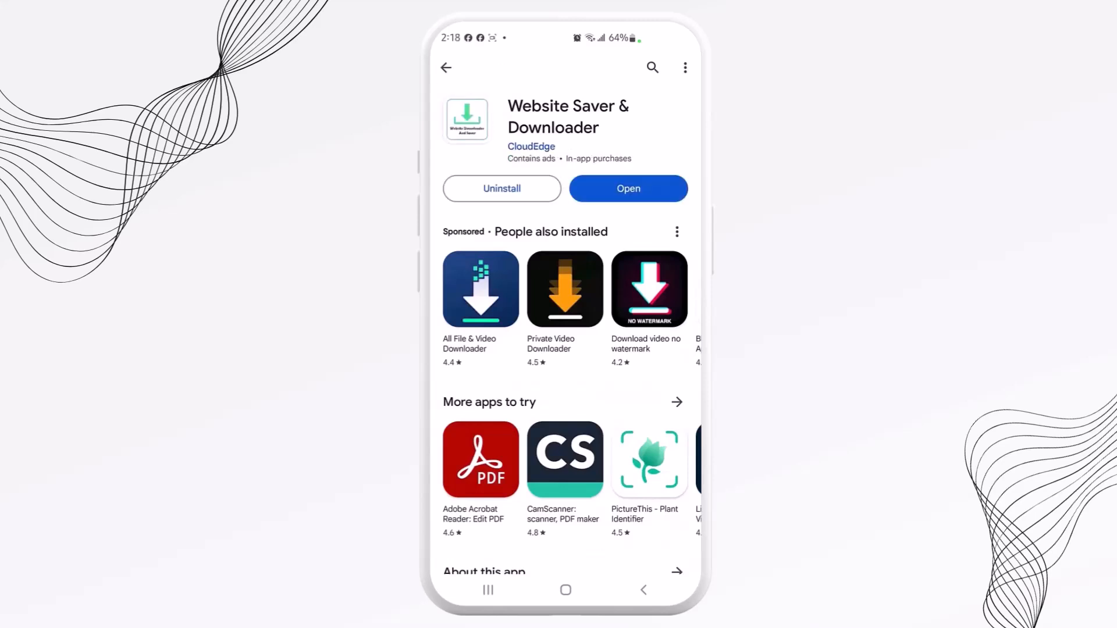
click(628, 188)
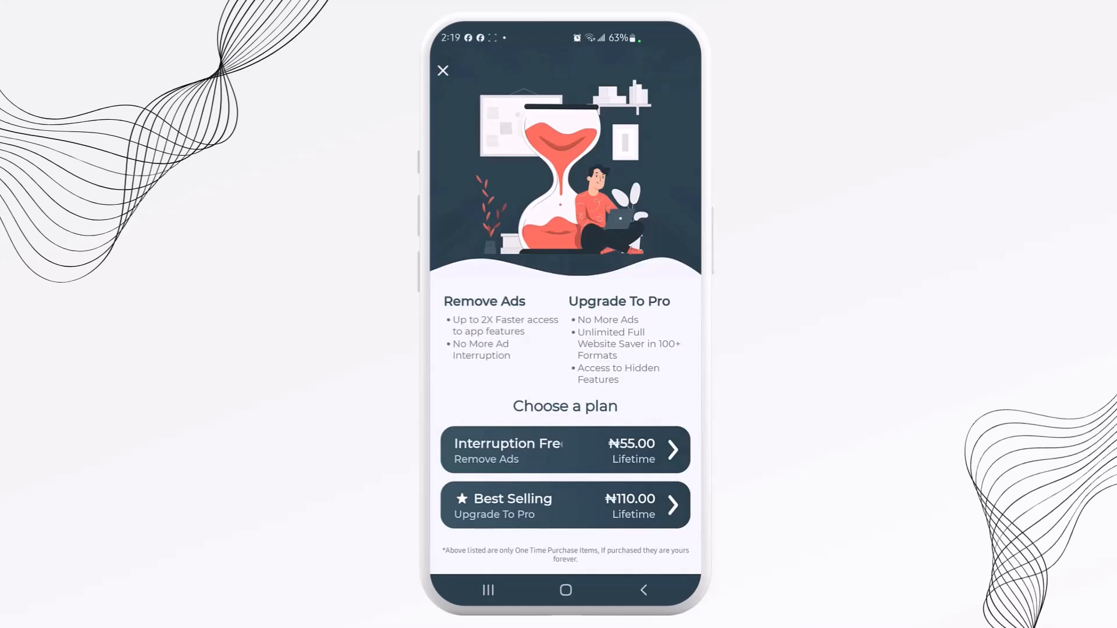
click(442, 71)
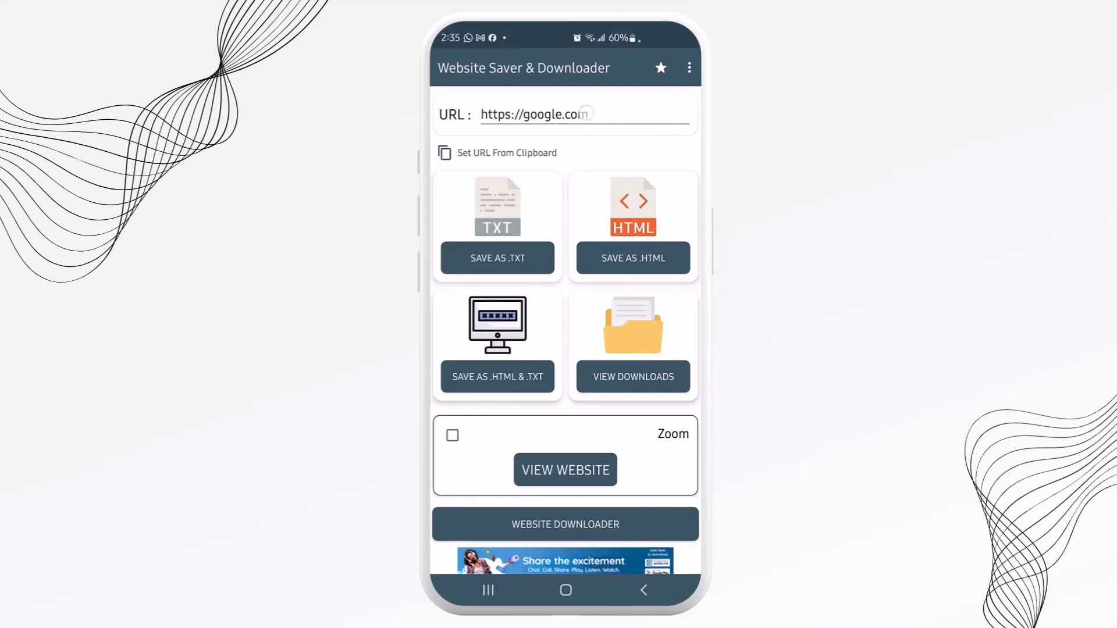
click(584, 114)
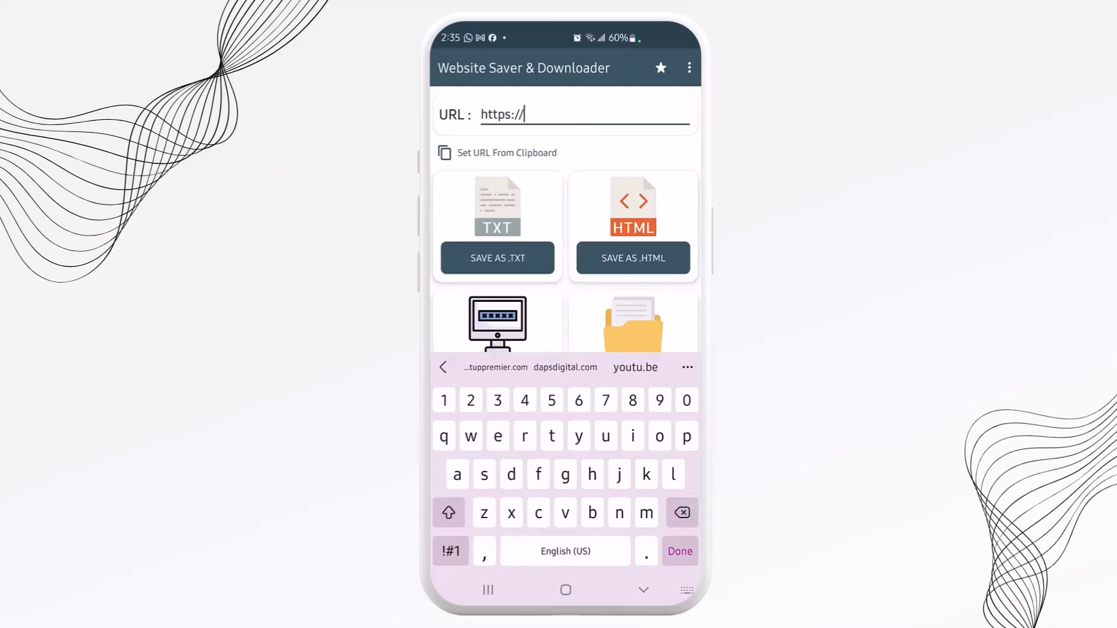
text(dapsdiary.com)
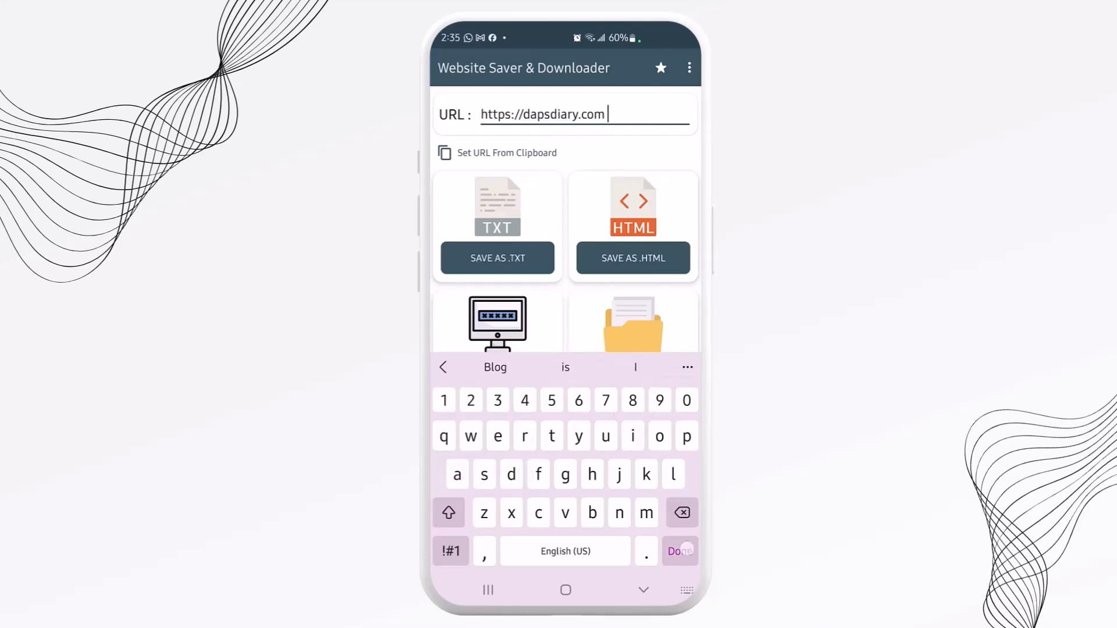
click(678, 550)
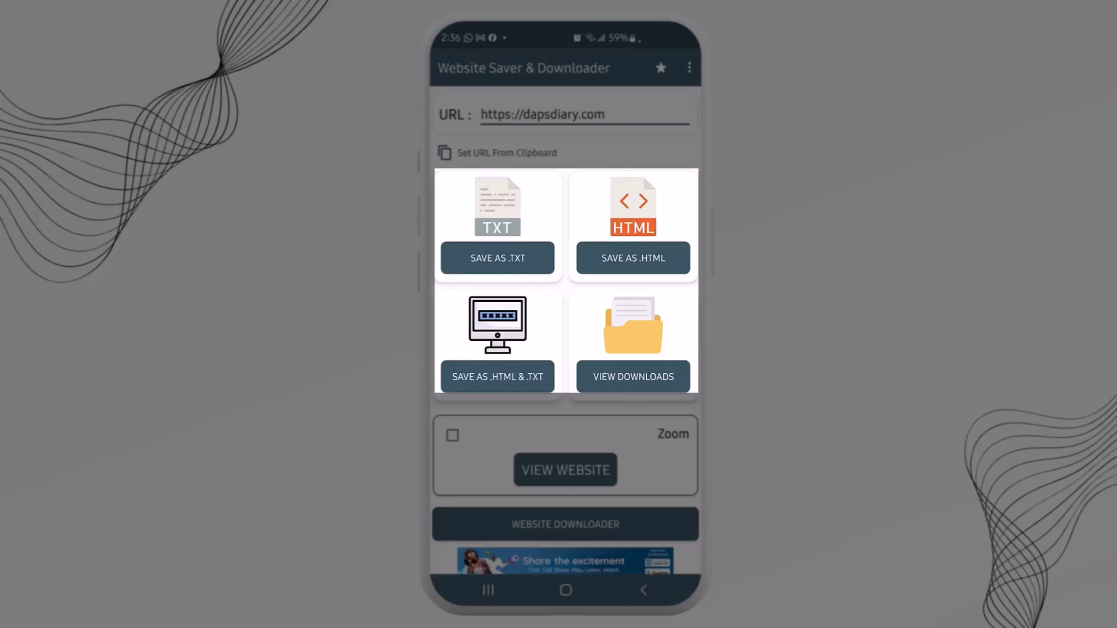
Save dapsdiary.com with SAVE AS .HTML until the File Successfully Saved dialog appears.
click(632, 258)
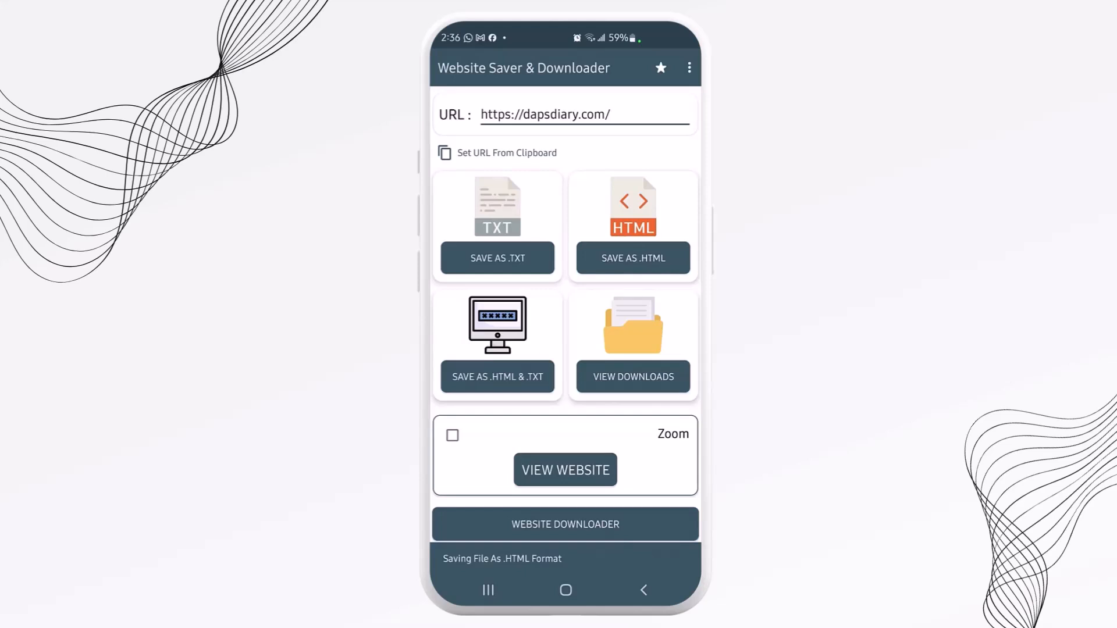
click(631, 258)
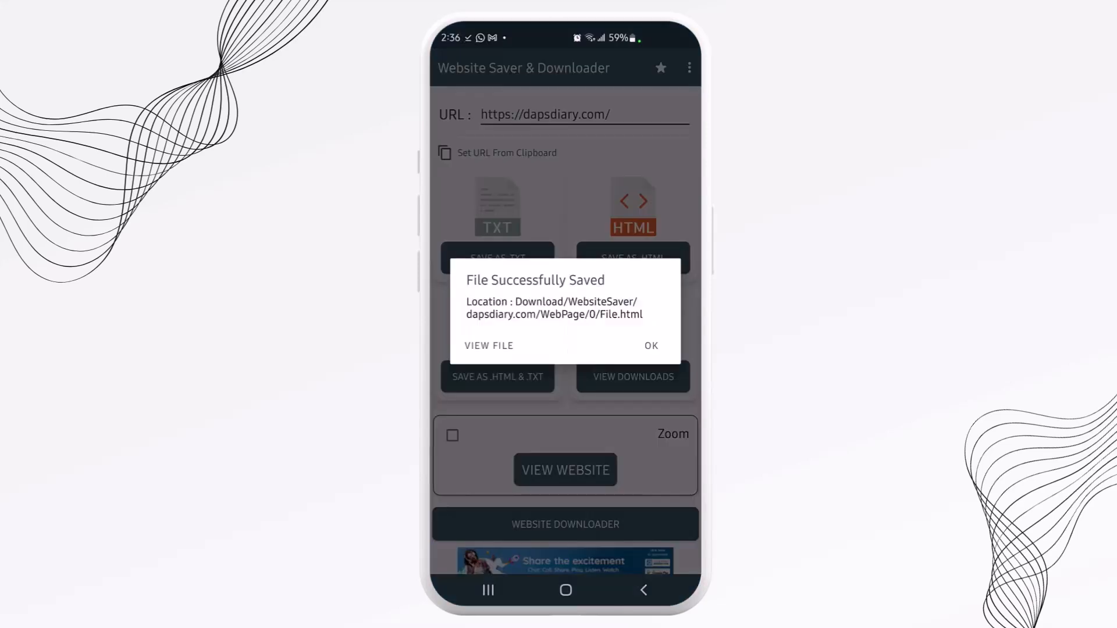